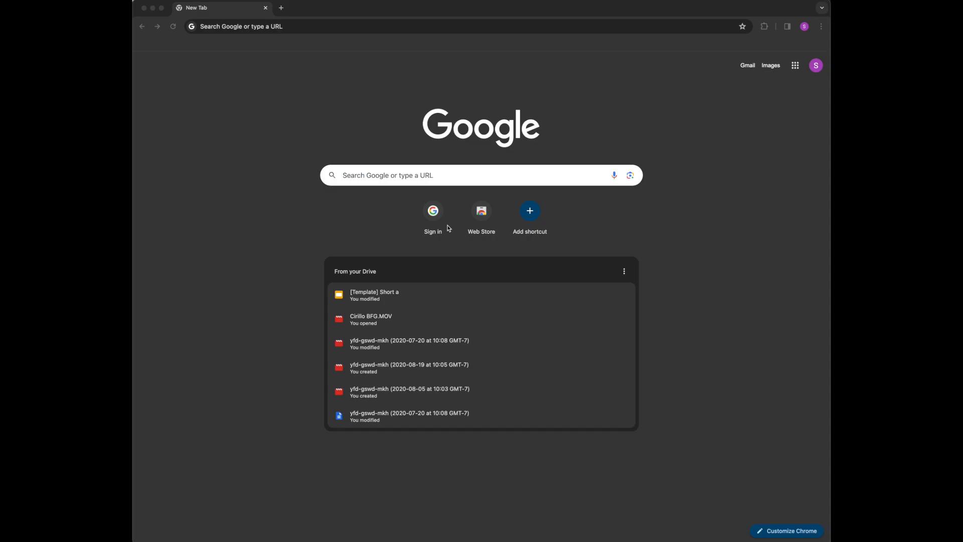
mouse_move(703, 157)
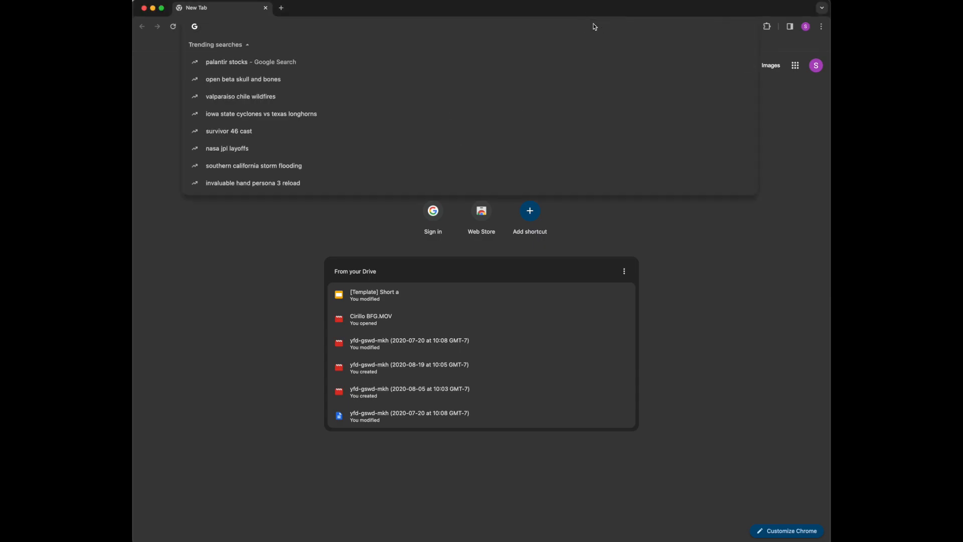
- Enter accounts.google.com in the Chrome address bar
type("accounts.google.com")
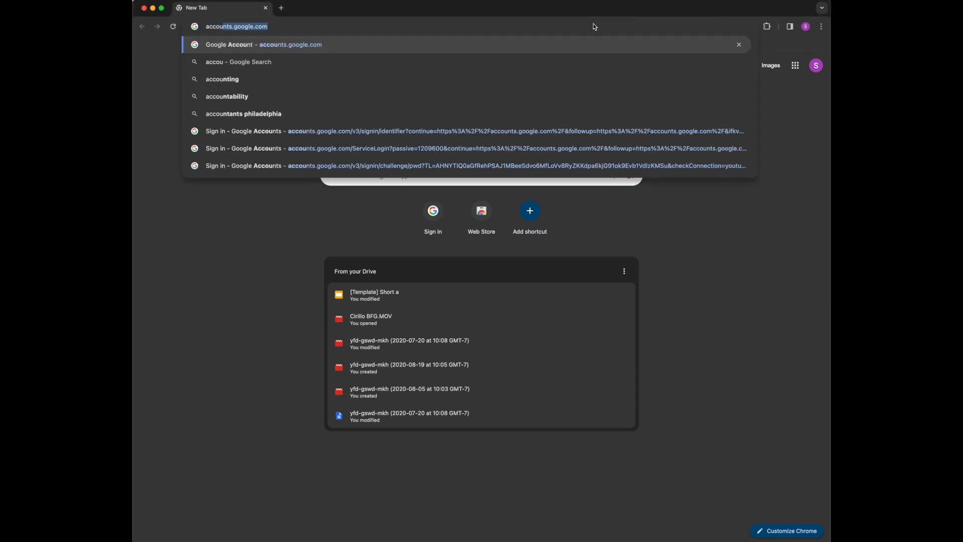
- Go to the Security settings and start 2-Step Verification setup, reaching the phone step
left_click(263, 44)
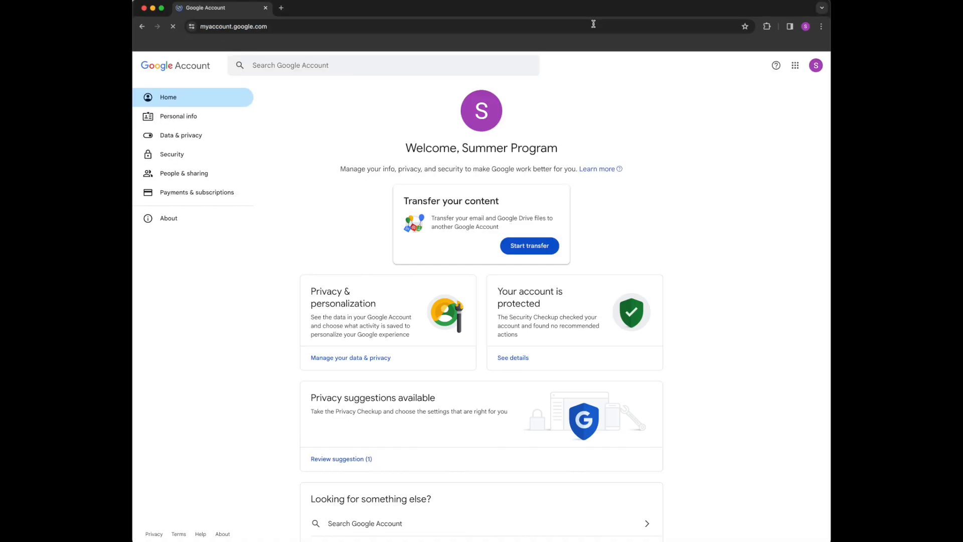
mouse_move(432, 293)
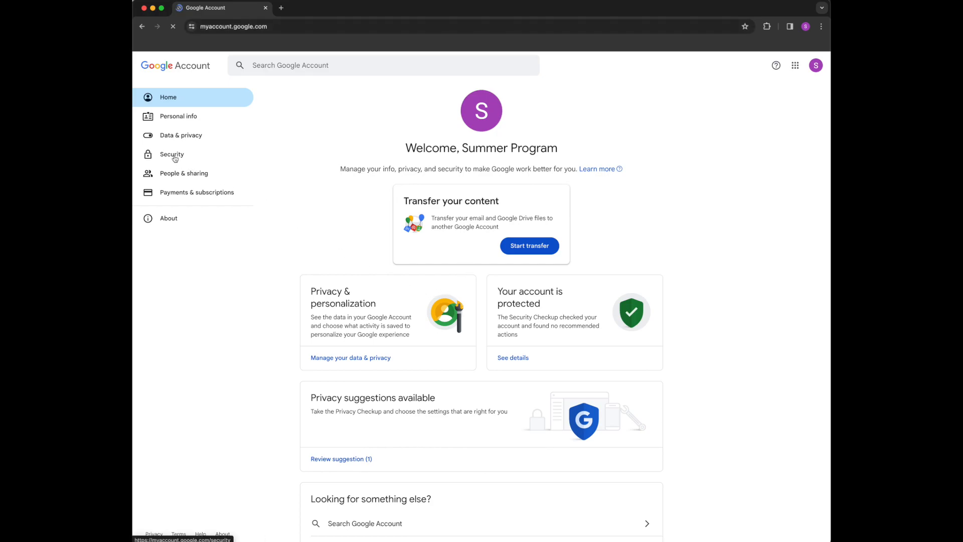
left_click(172, 154)
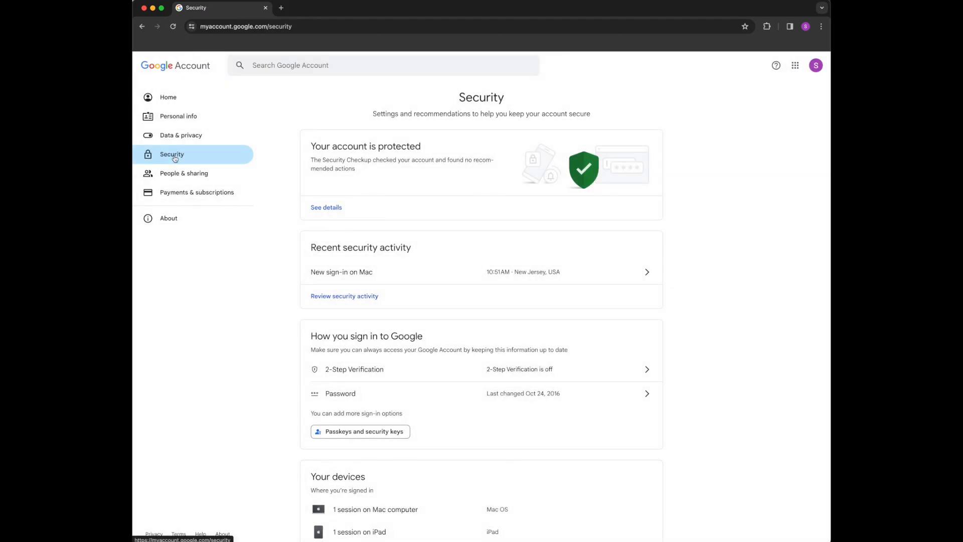
mouse_move(429, 397)
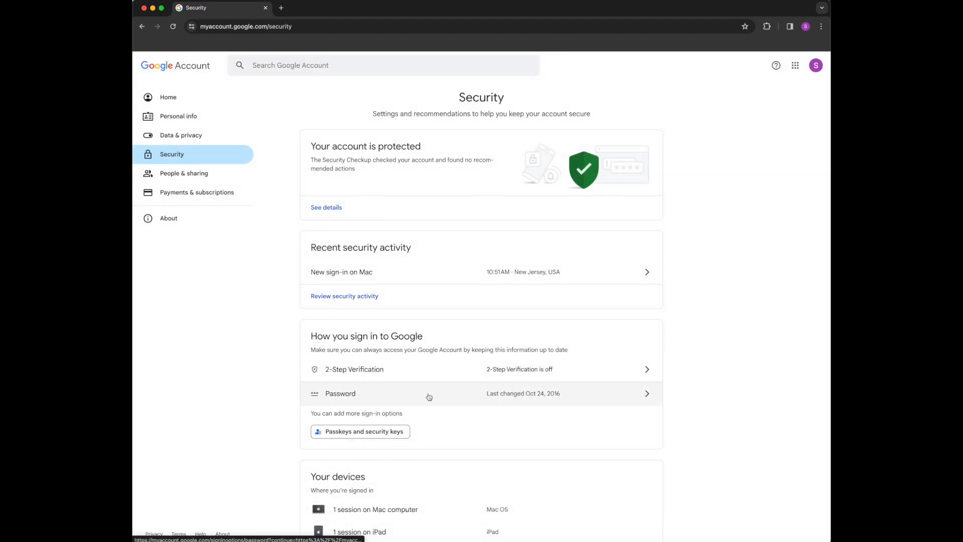
mouse_move(372, 345)
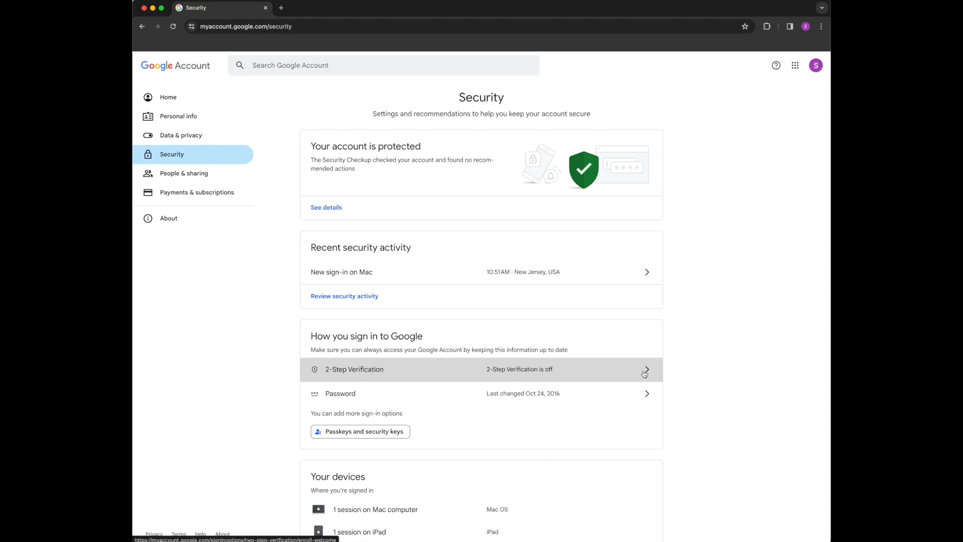
left_click(481, 369)
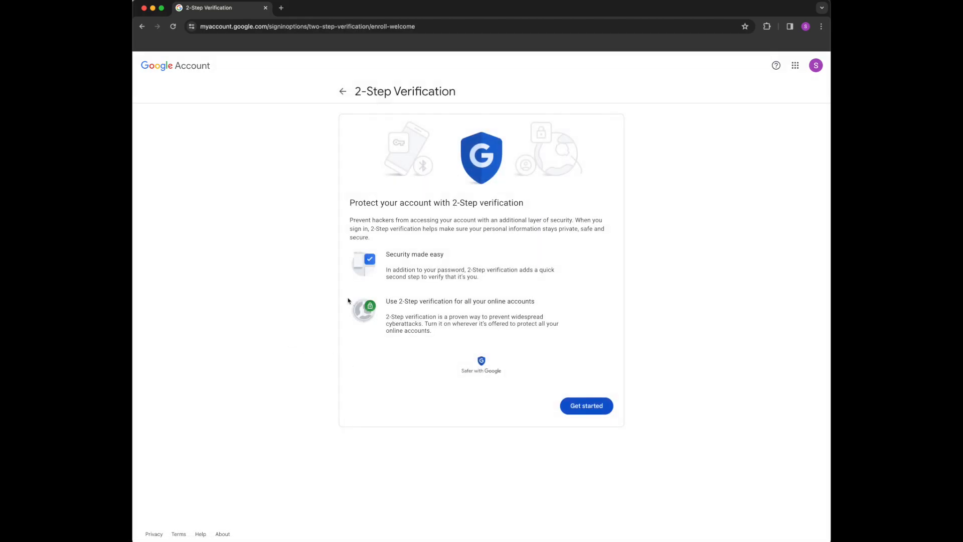
mouse_move(586, 406)
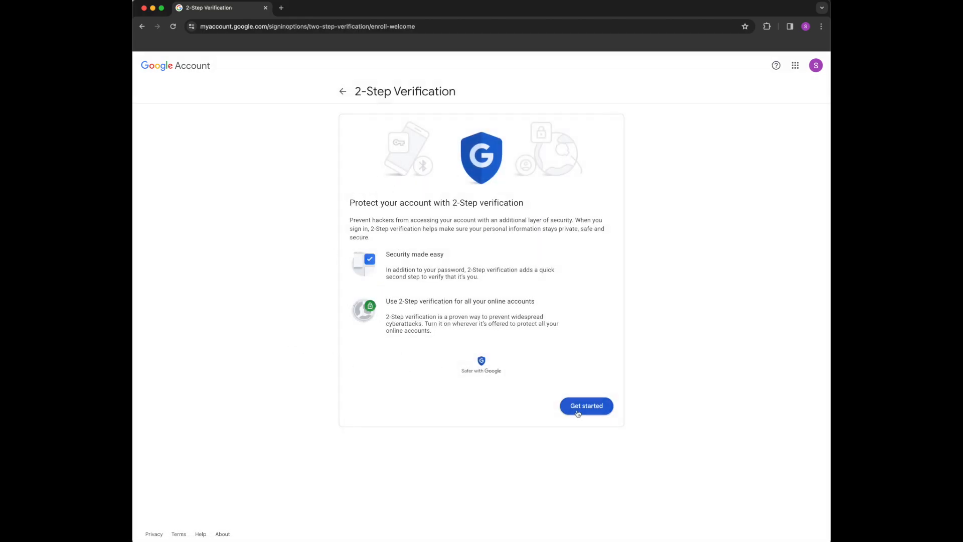
left_click(585, 406)
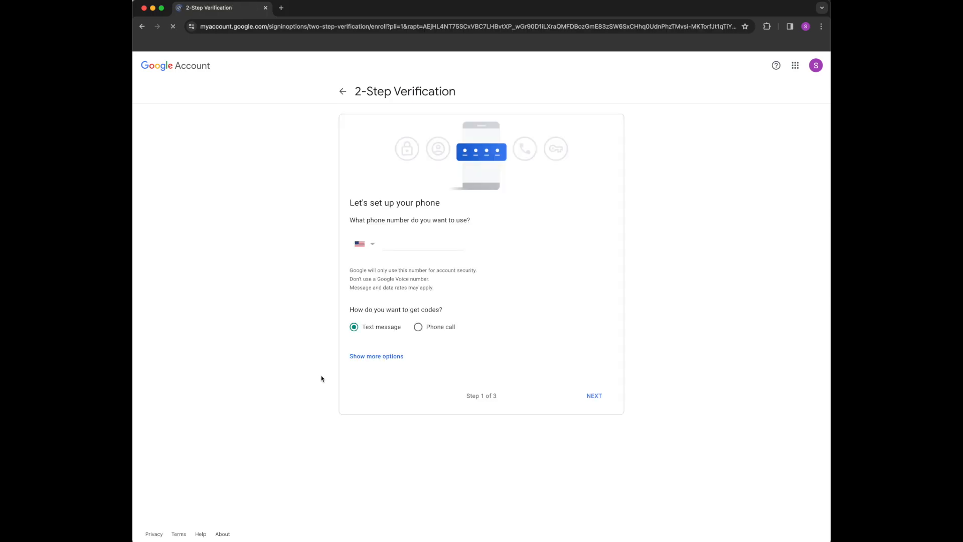
- Enter the phone number and send it for verification
left_click(423, 243)
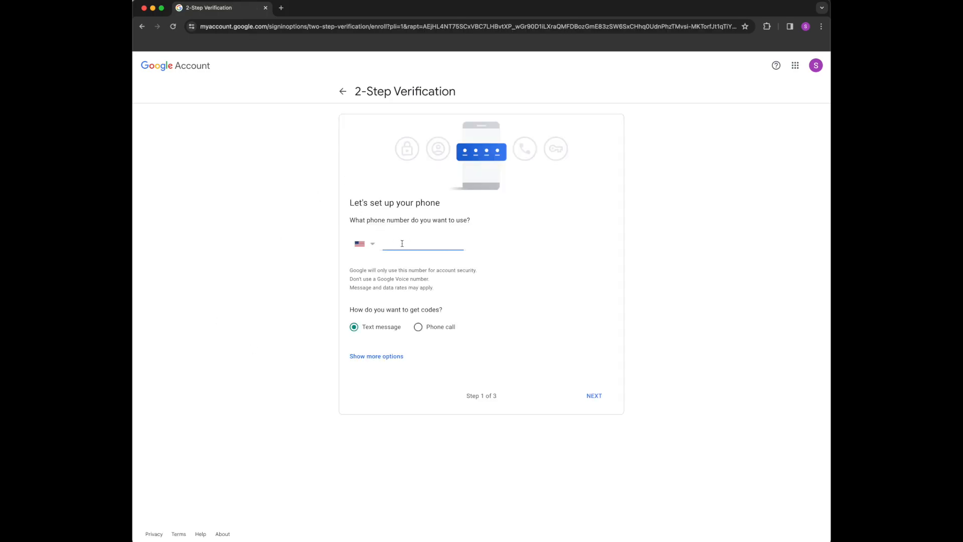
mouse_move(467, 335)
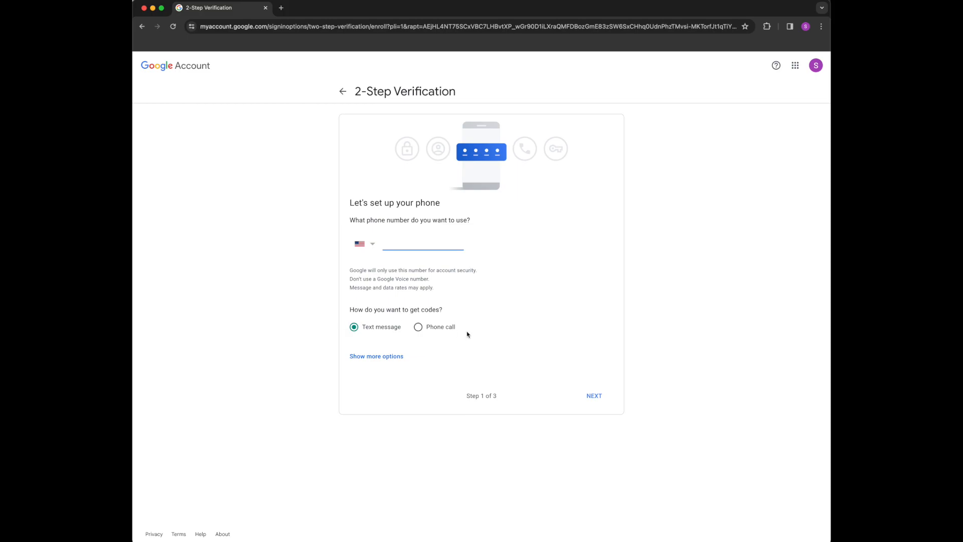
mouse_move(417, 282)
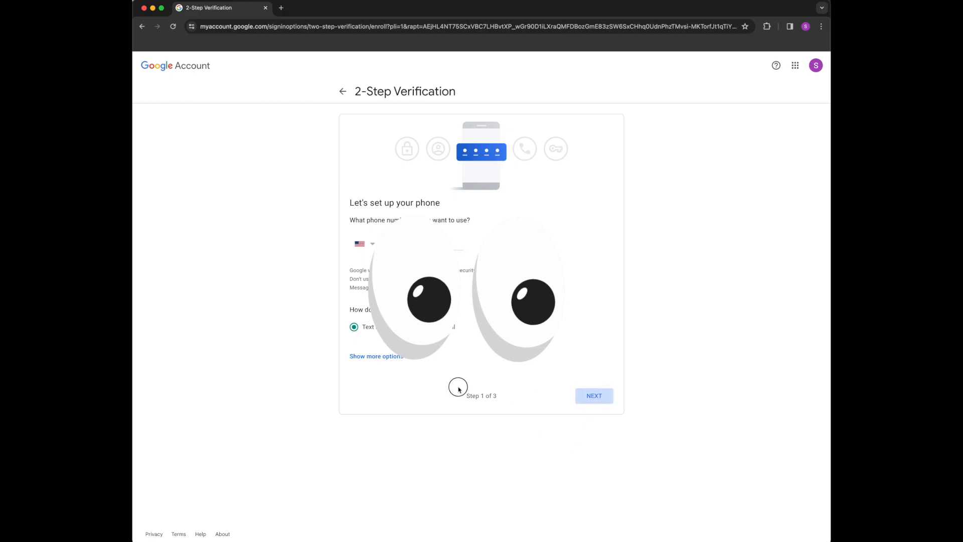
left_click(594, 395)
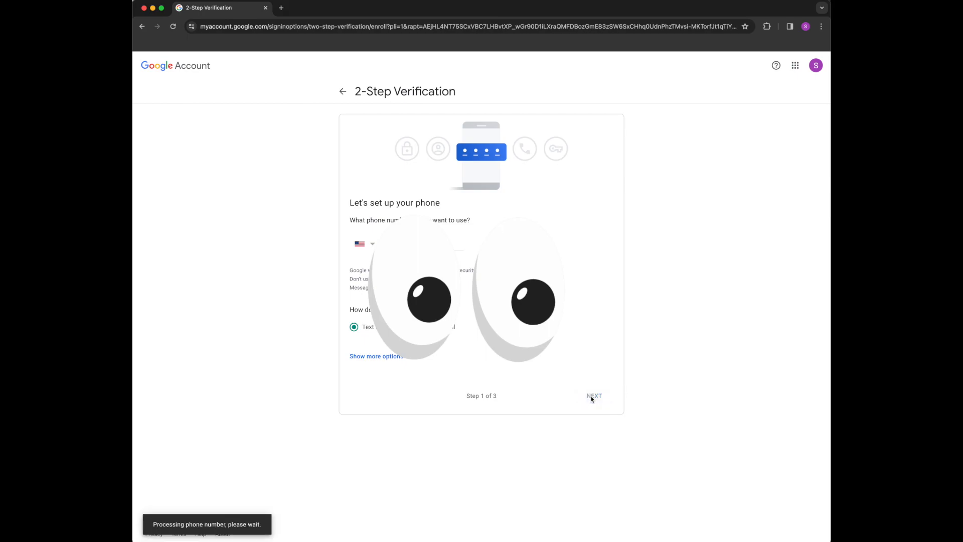
left_click(594, 396)
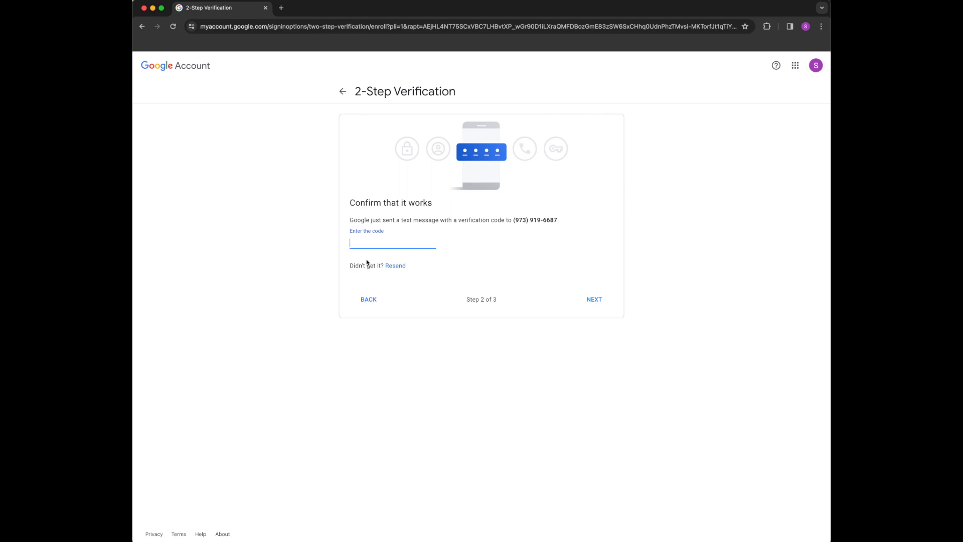
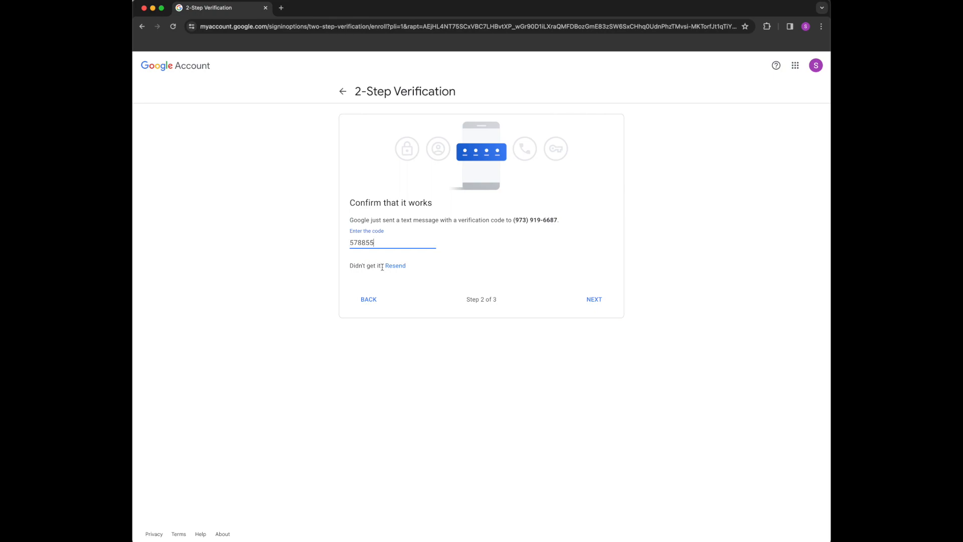
left_click(593, 299)
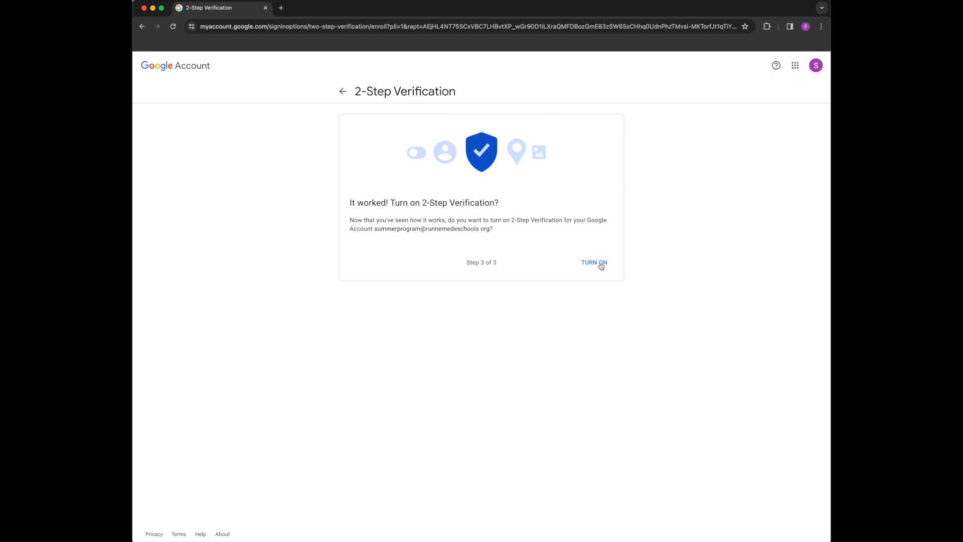
mouse_move(352, 283)
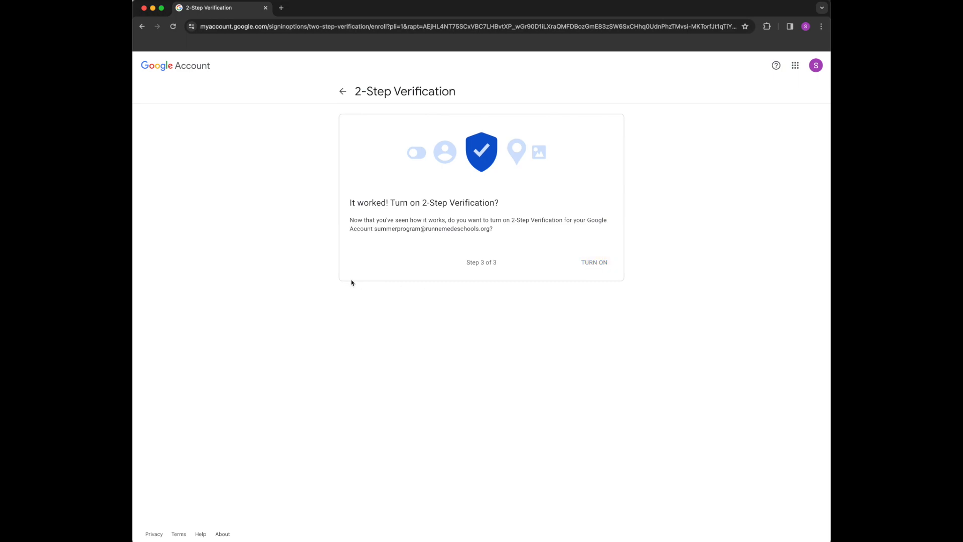
left_click(593, 262)
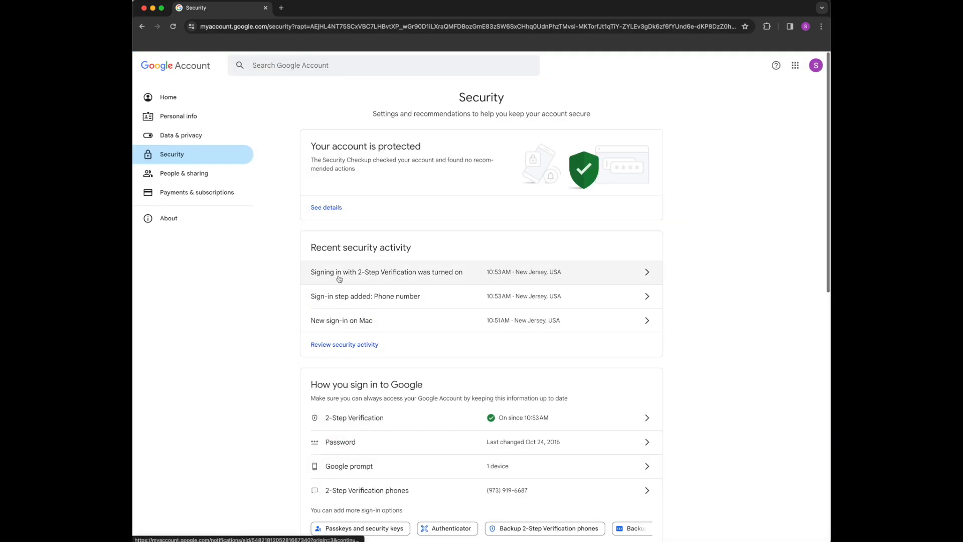